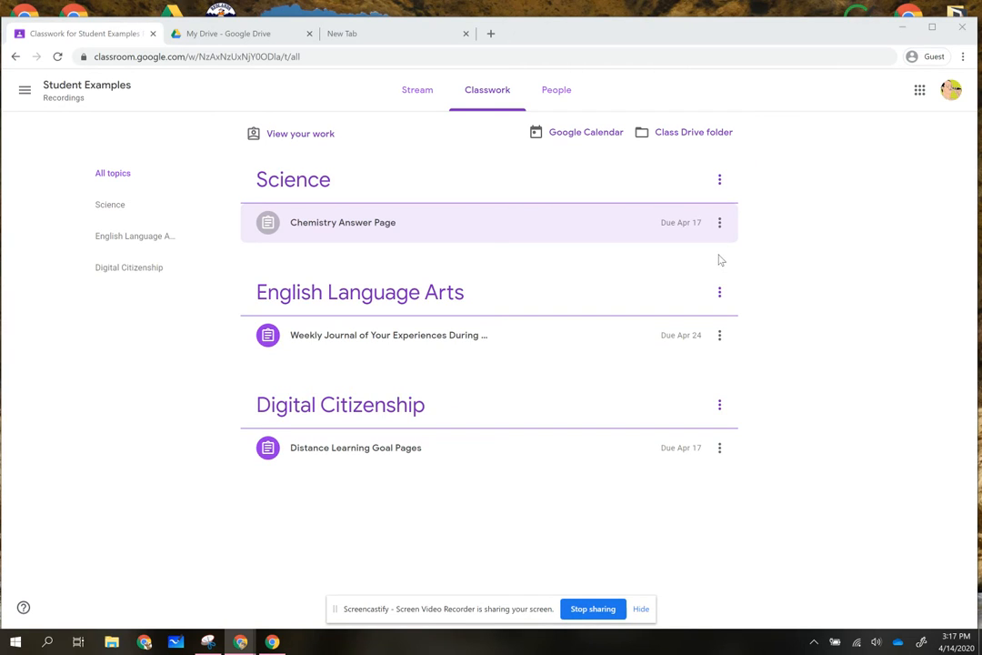
mouse_move(470, 292)
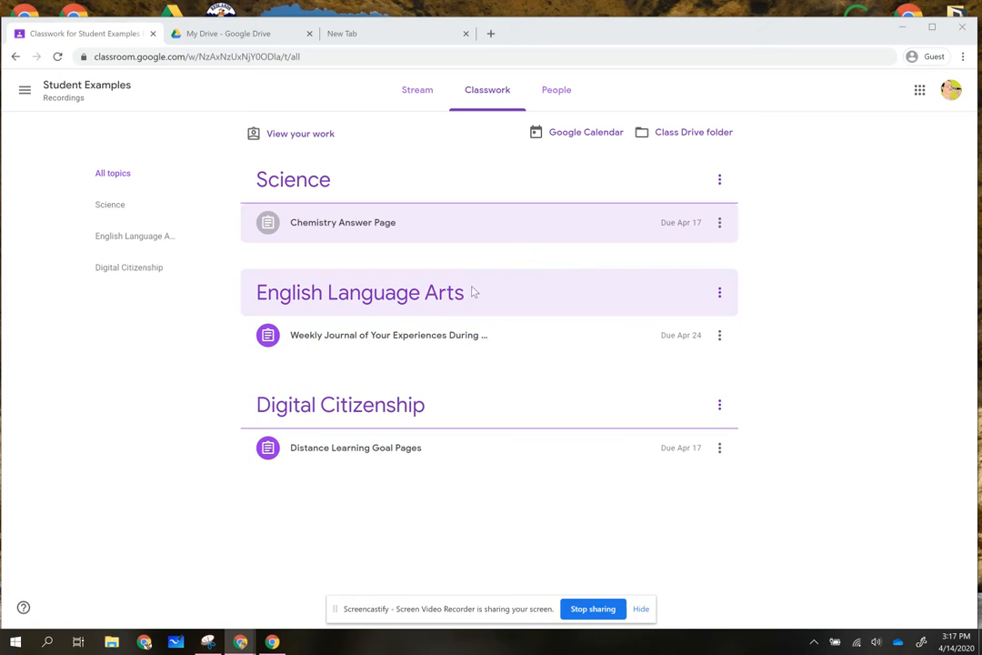
mouse_move(439, 291)
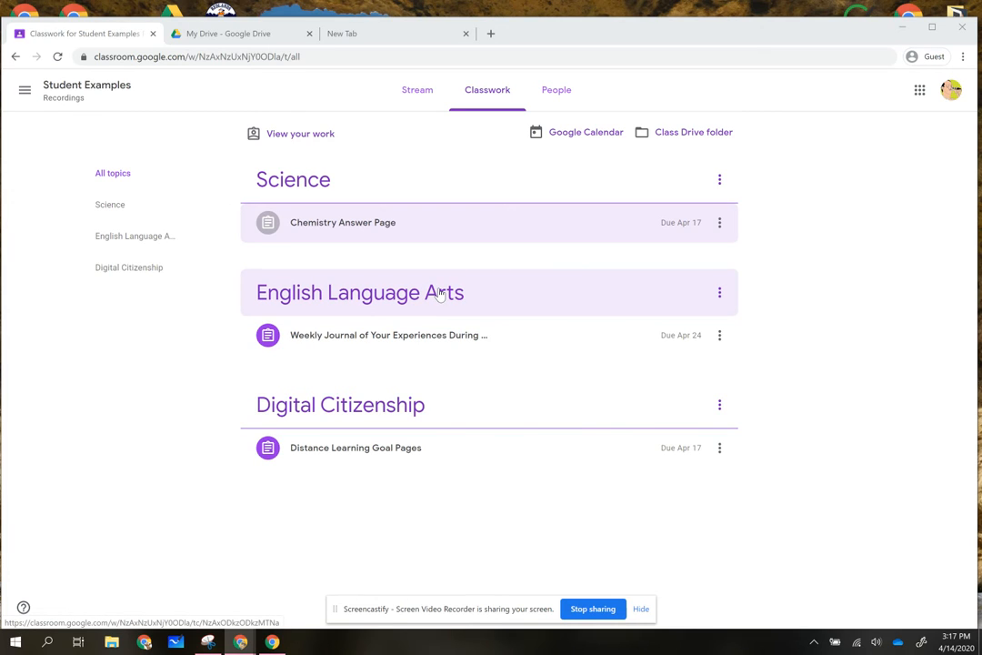
mouse_move(282, 294)
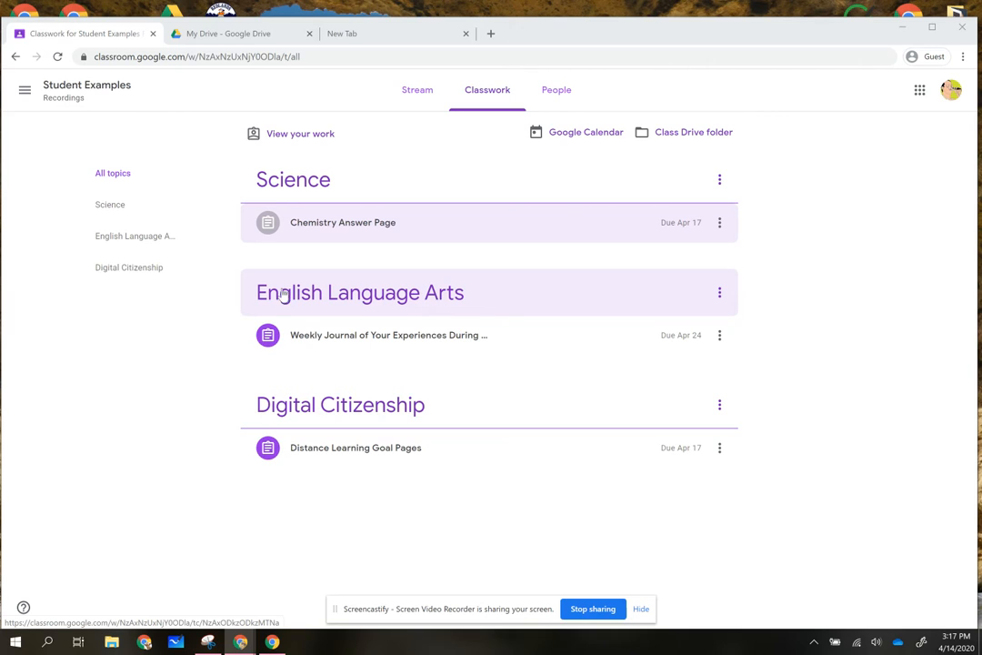
mouse_move(452, 300)
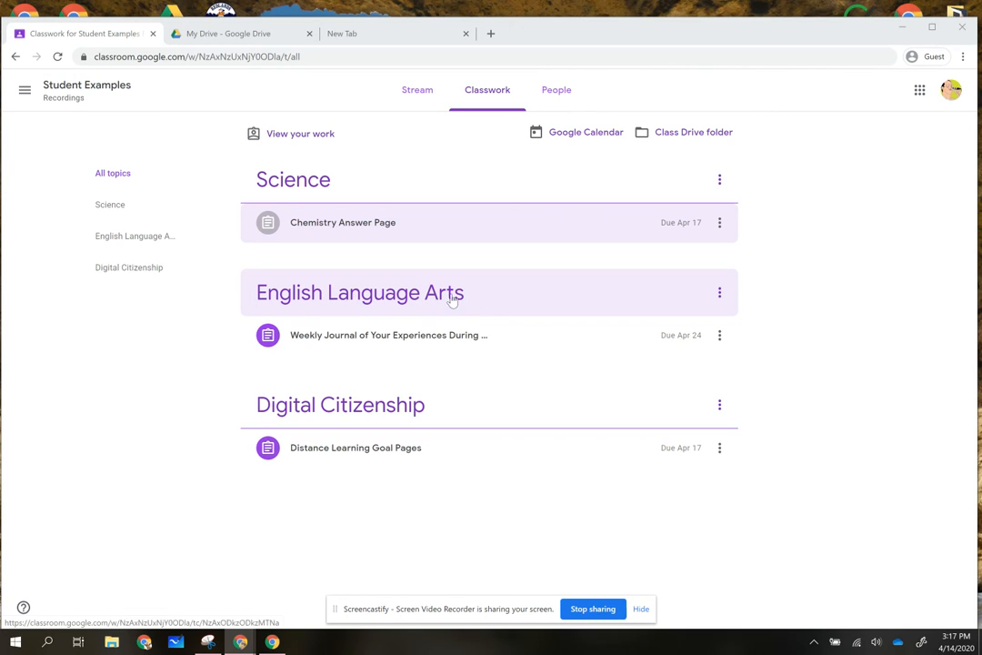
Step: Expand the Weekly Journal assignment row in Classwork to preview its instructions
left_click(388, 334)
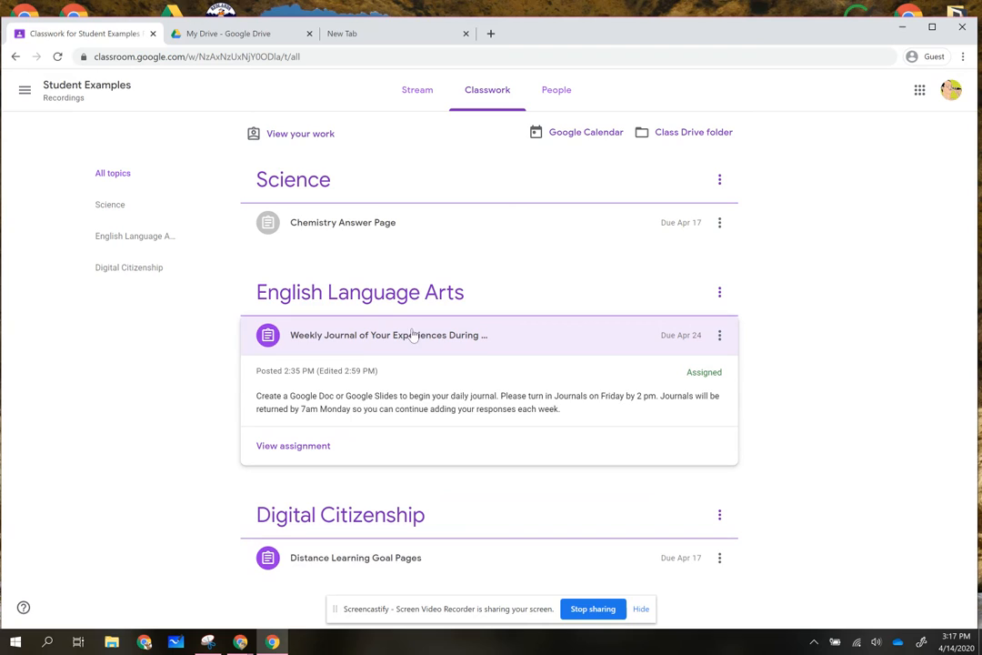
mouse_move(371, 393)
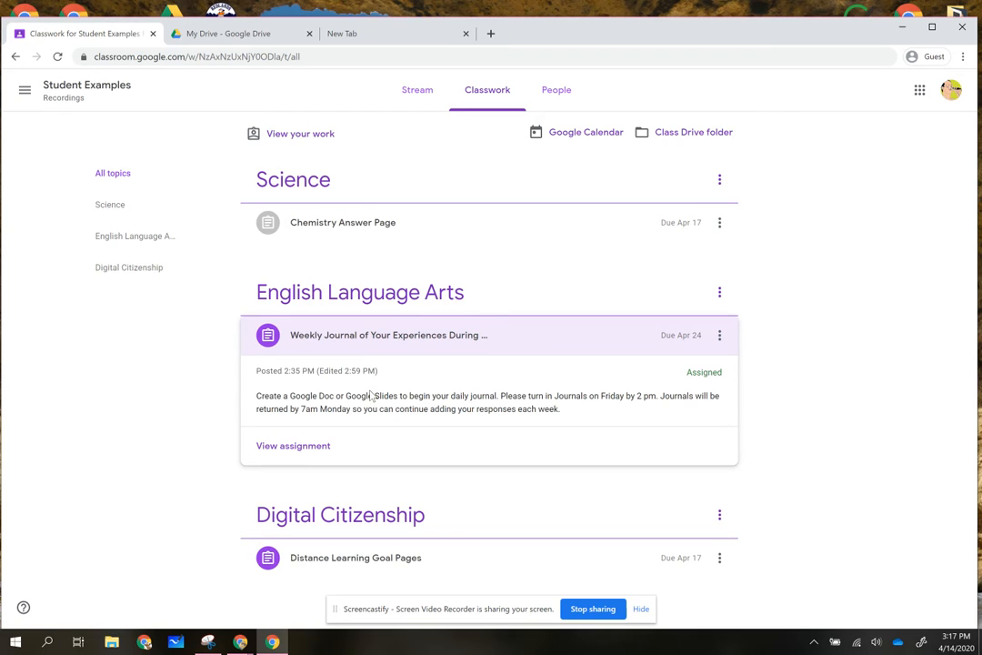
mouse_move(534, 400)
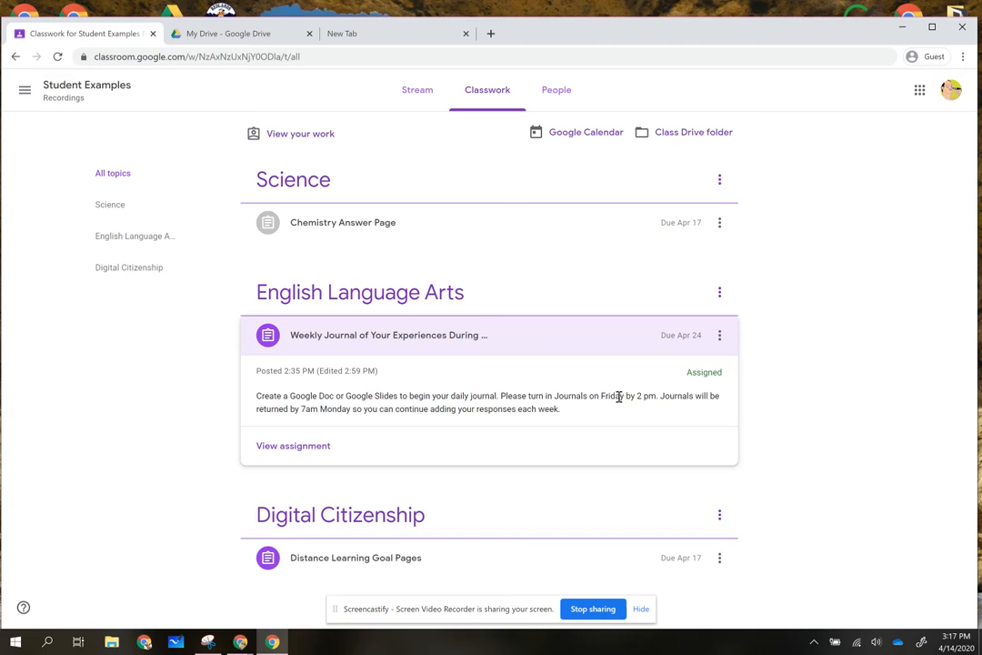
mouse_move(362, 425)
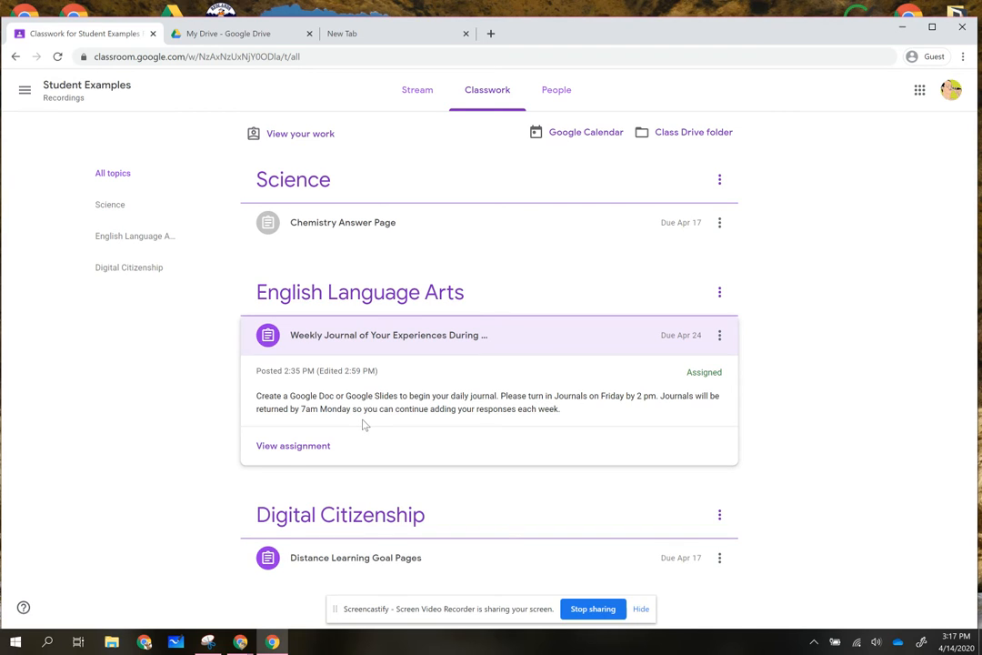
Step: Open the Weekly Journal assignment and create a new Google Doc under Your work
left_click(293, 445)
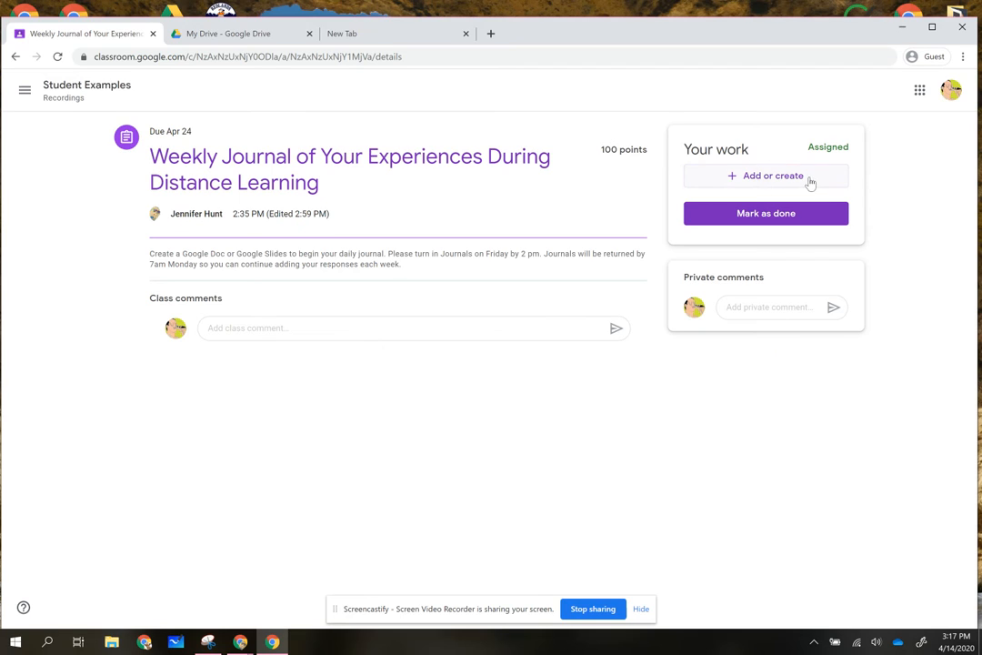
mouse_move(740, 228)
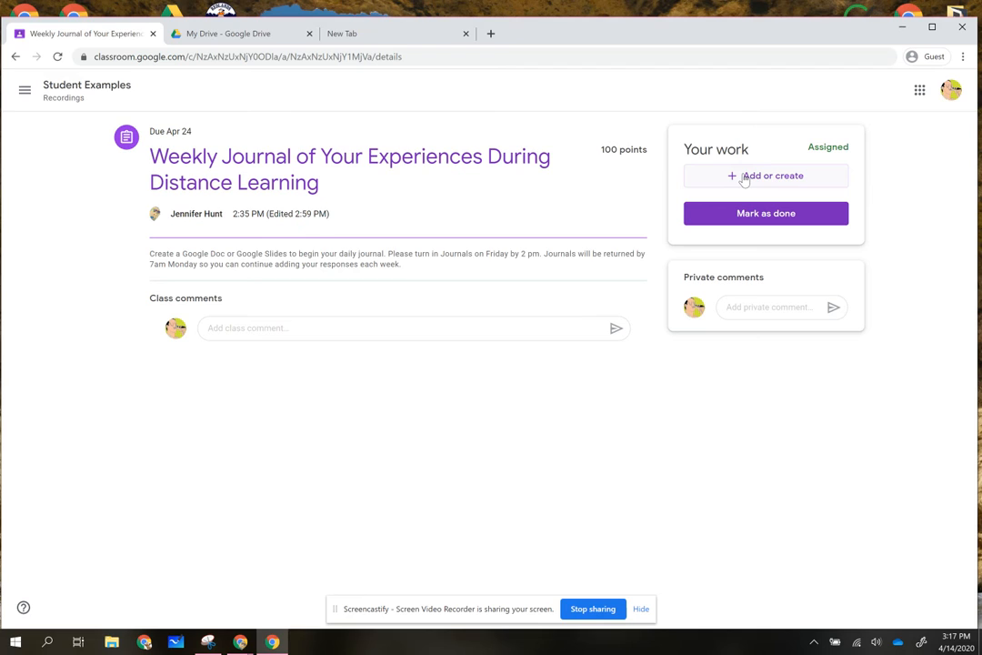
left_click(765, 176)
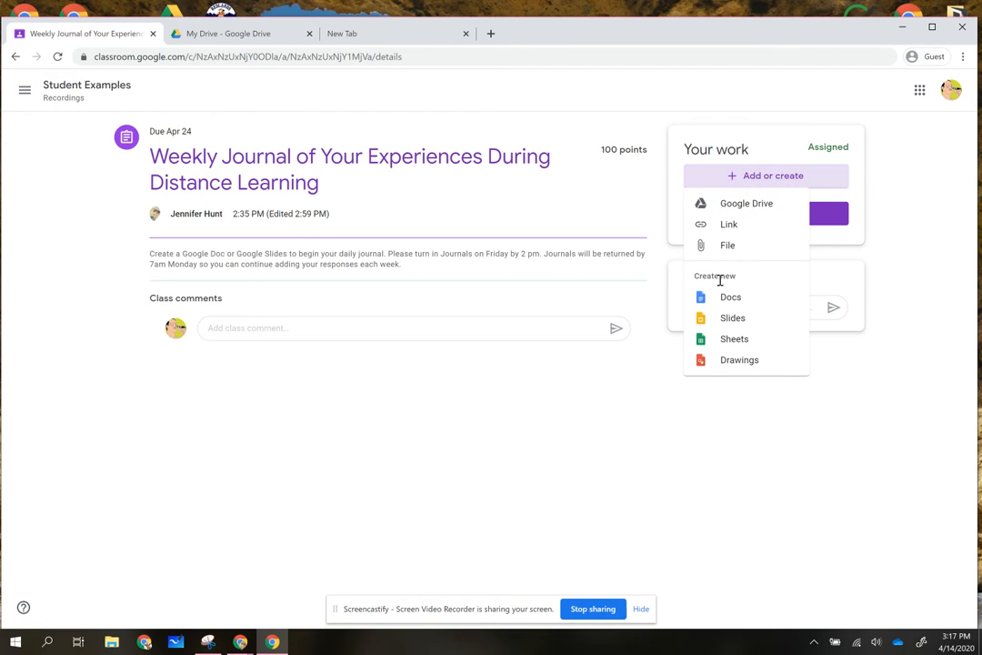
mouse_move(730, 296)
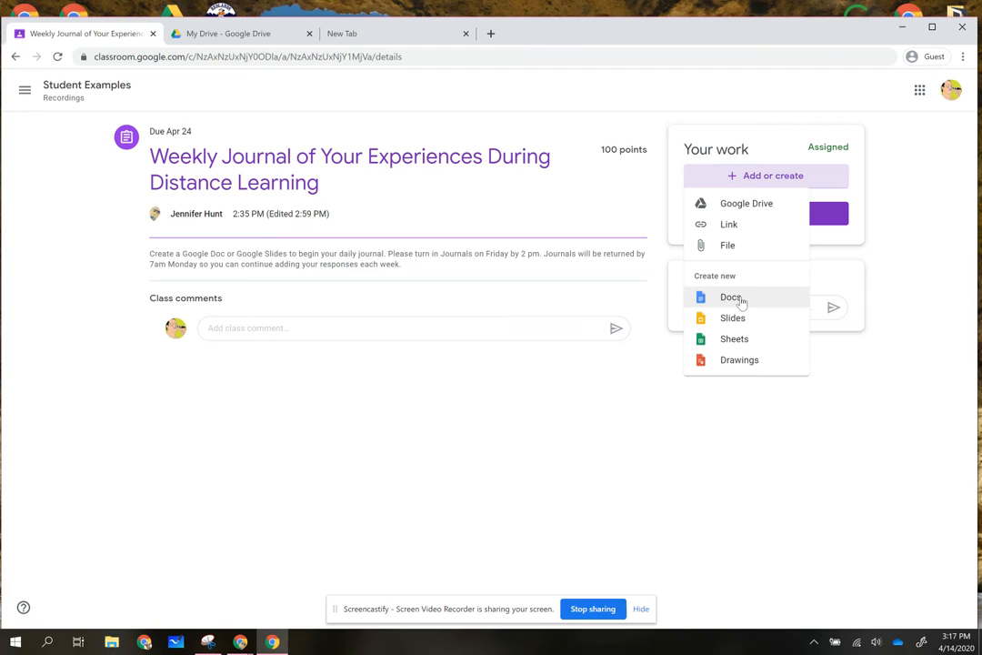
left_click(731, 296)
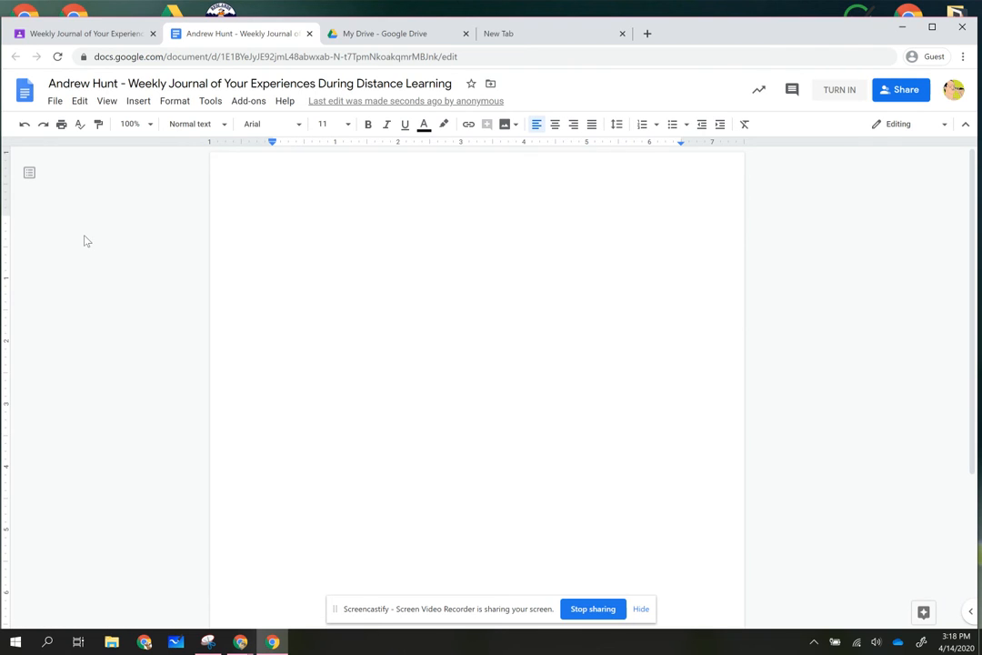
Step: Type the date 'April 14, 2020' at the top of the journal doc
type("Apr")
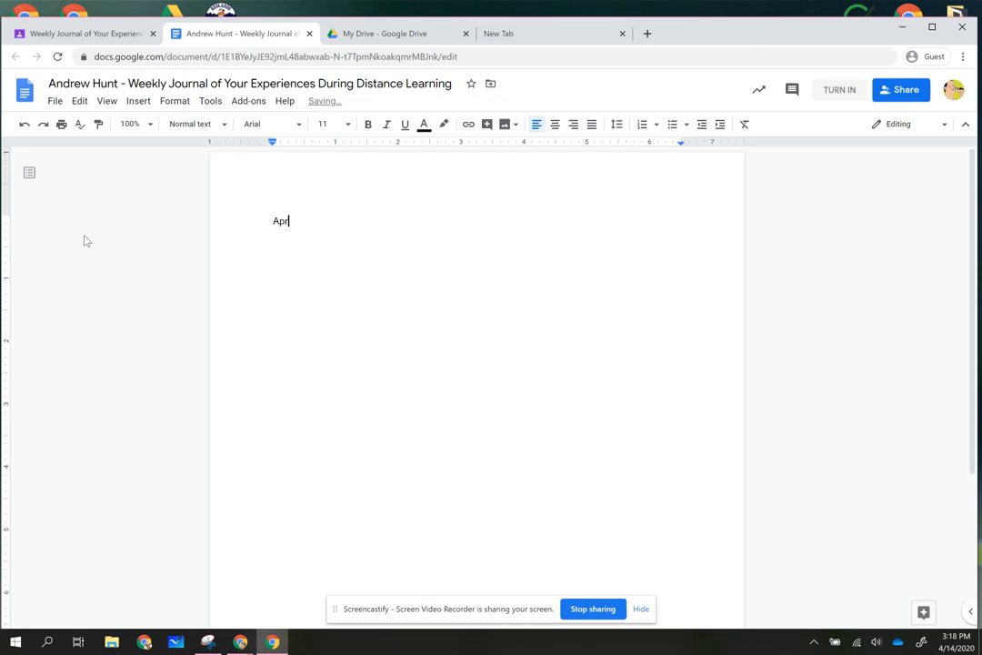
type("il 14, 2")
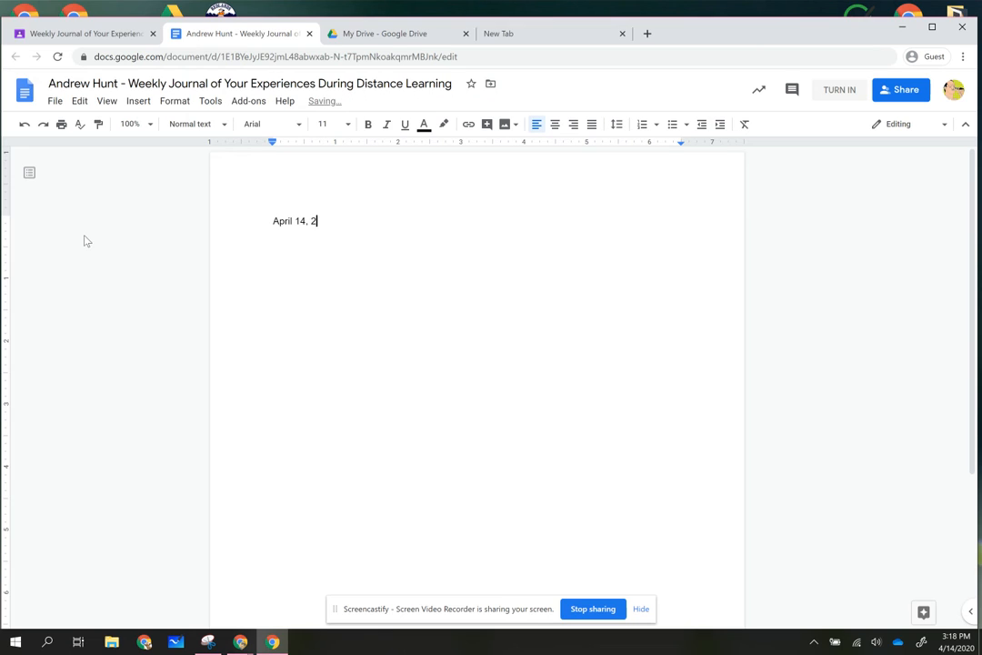
type("020")
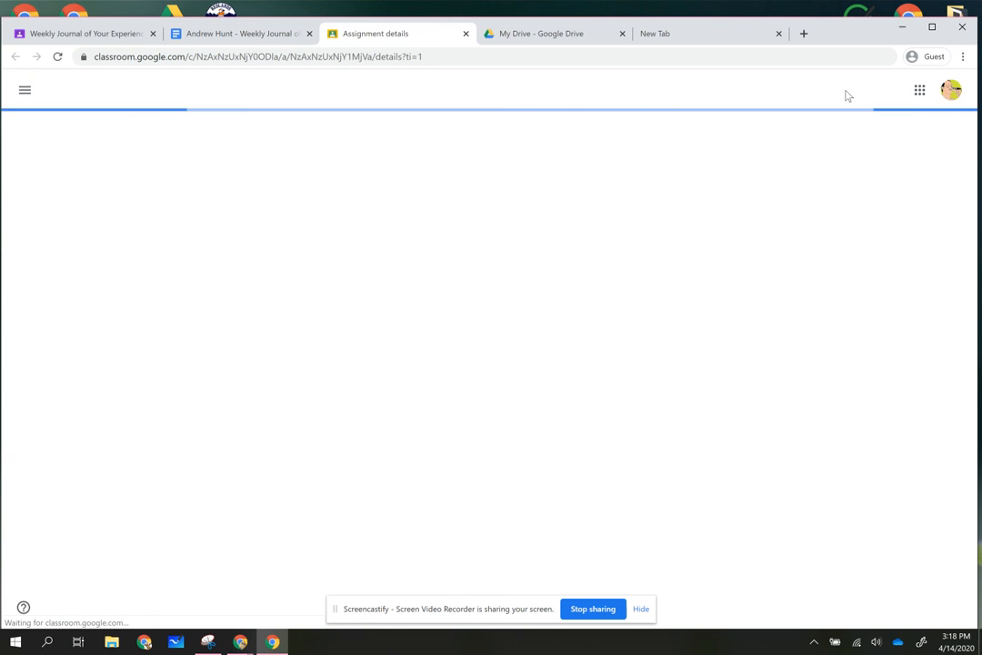
Step: Turn in the journal assignment with its attached doc and confirm the submission
left_click(765, 261)
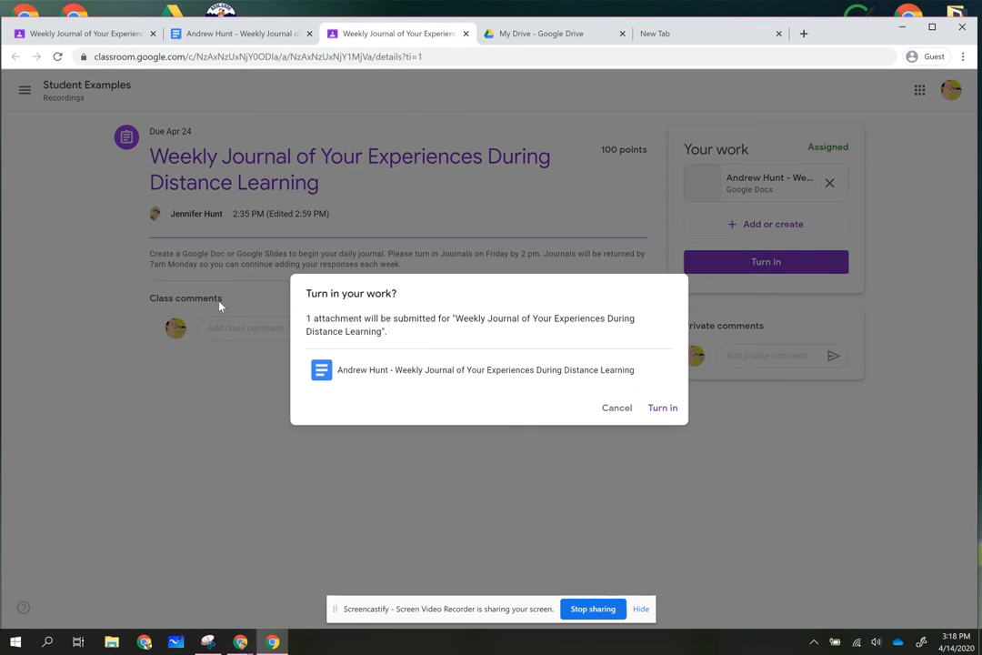
left_click(663, 408)
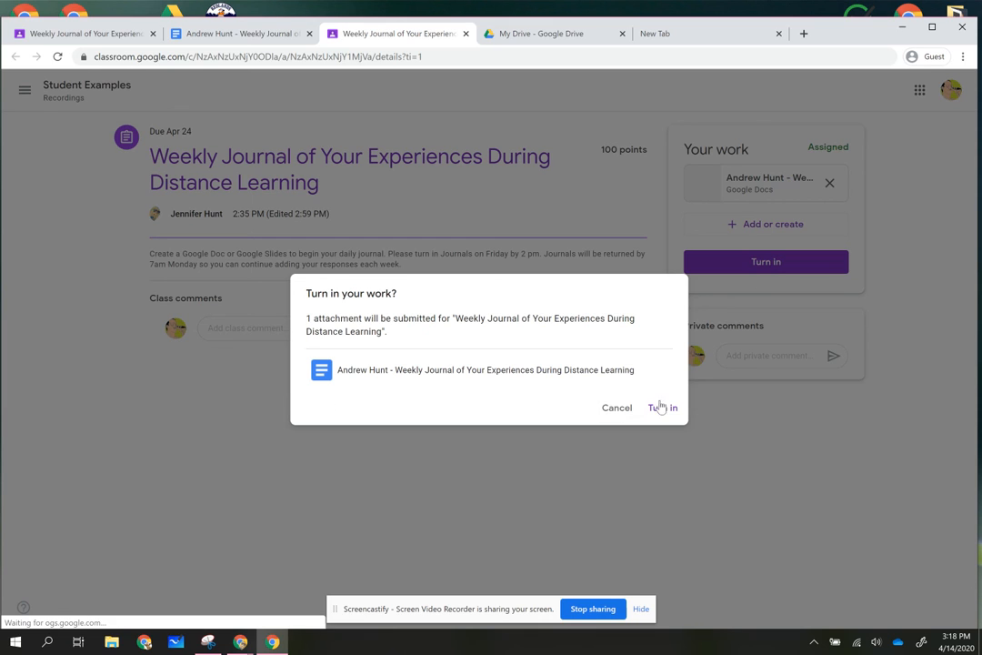
left_click(663, 407)
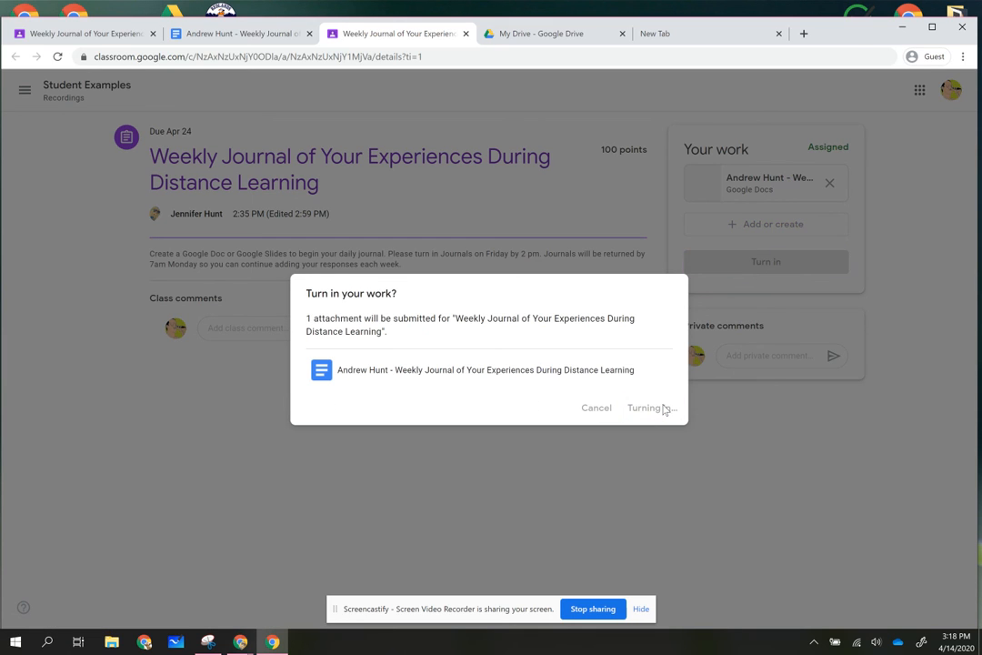
left_click(647, 408)
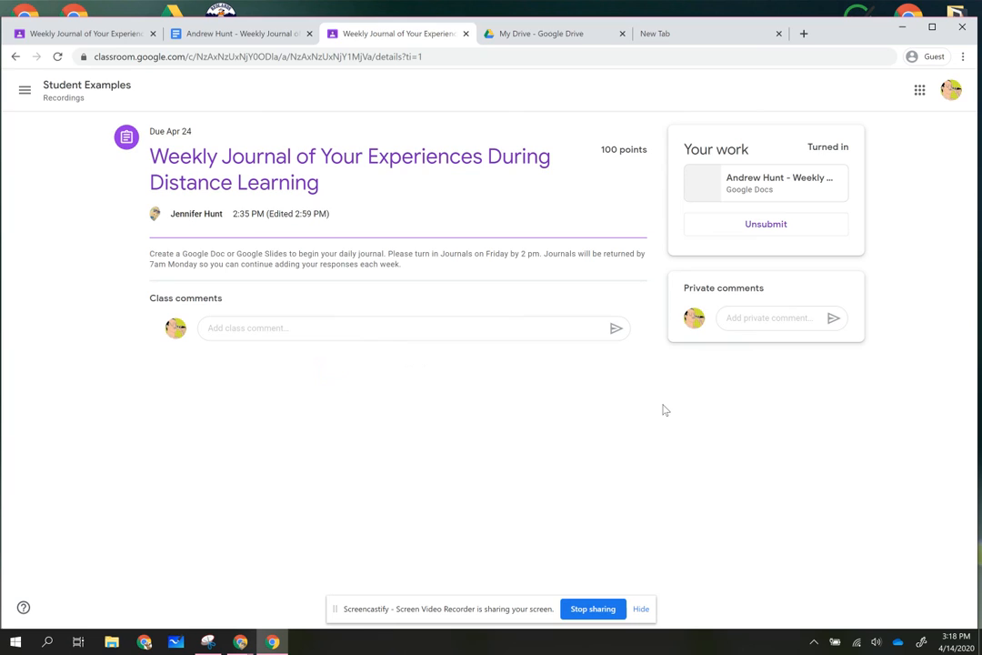
mouse_move(634, 402)
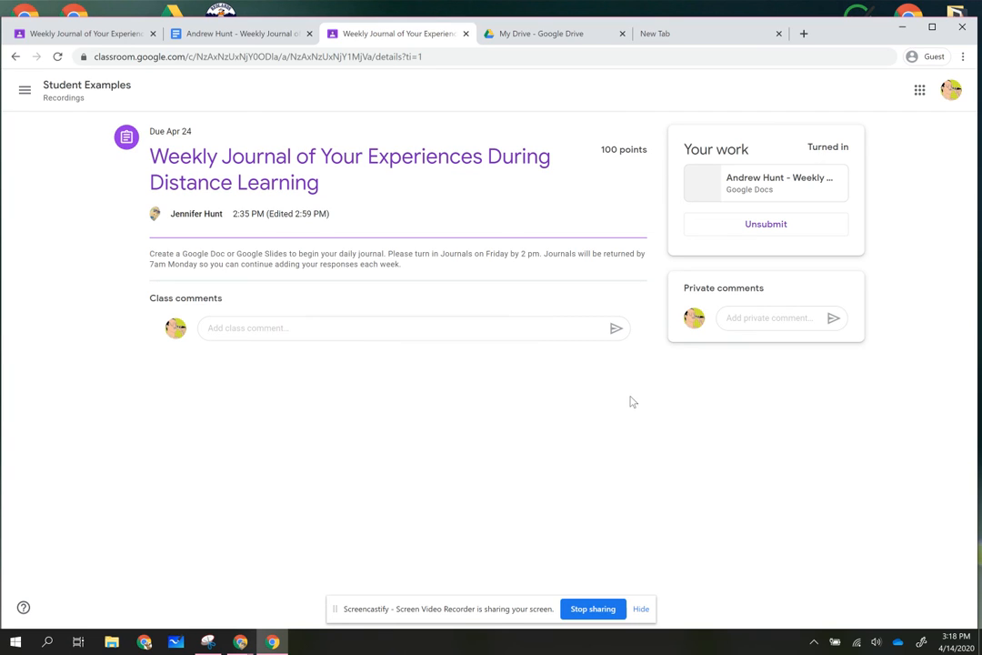
mouse_move(626, 265)
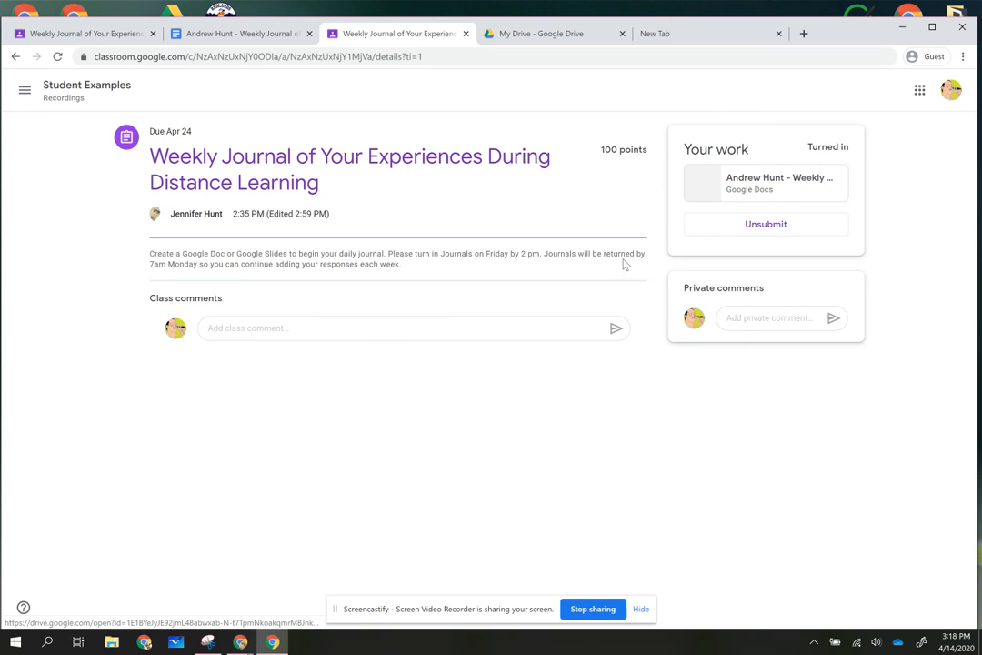
mouse_move(607, 513)
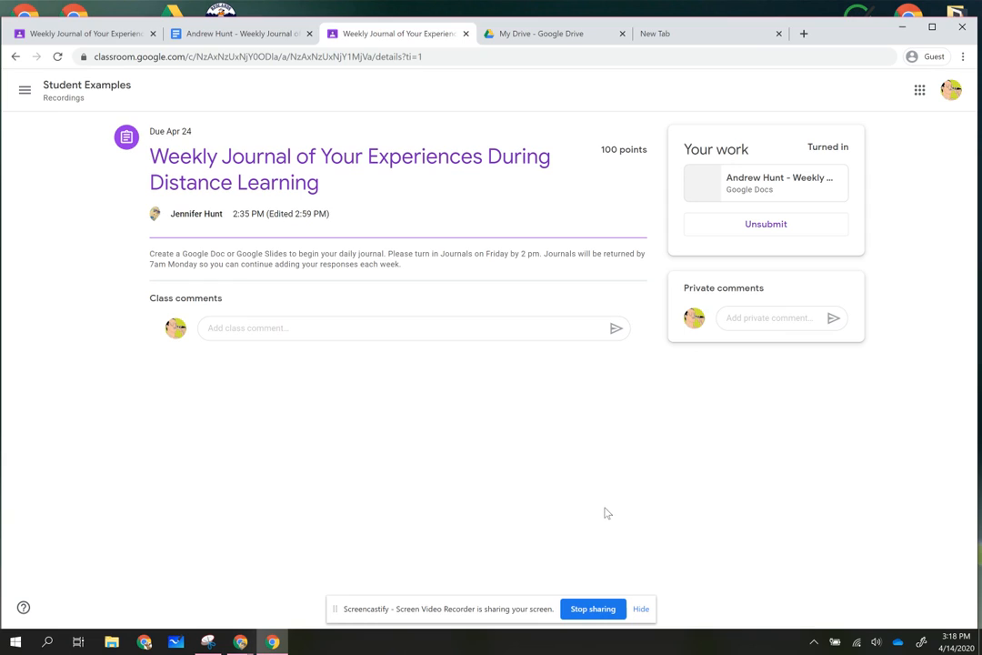